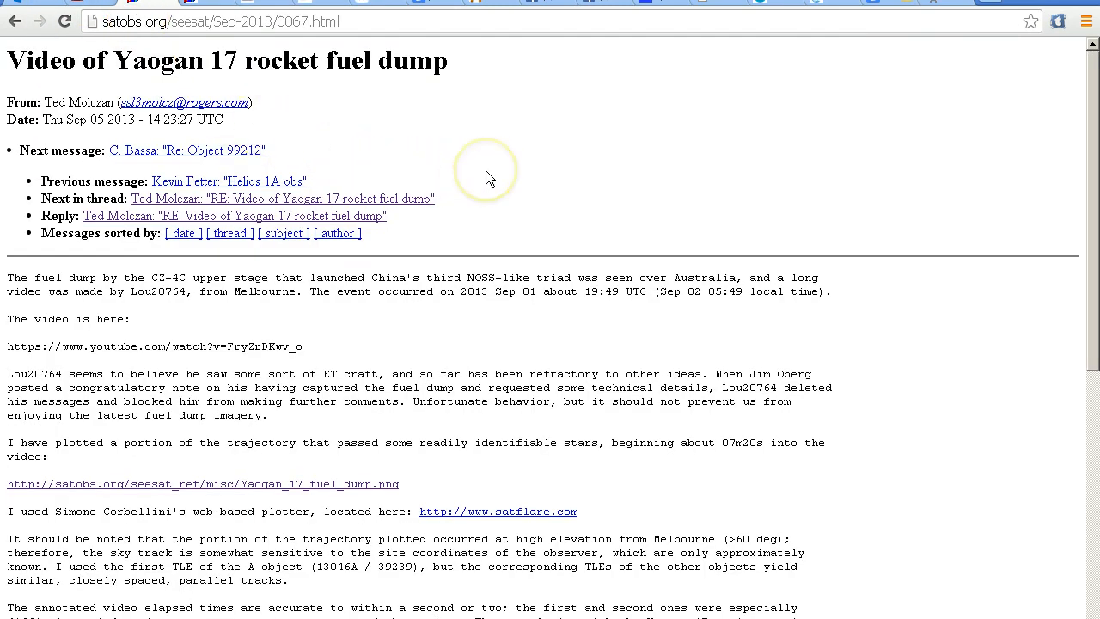
mouse_move(490, 177)
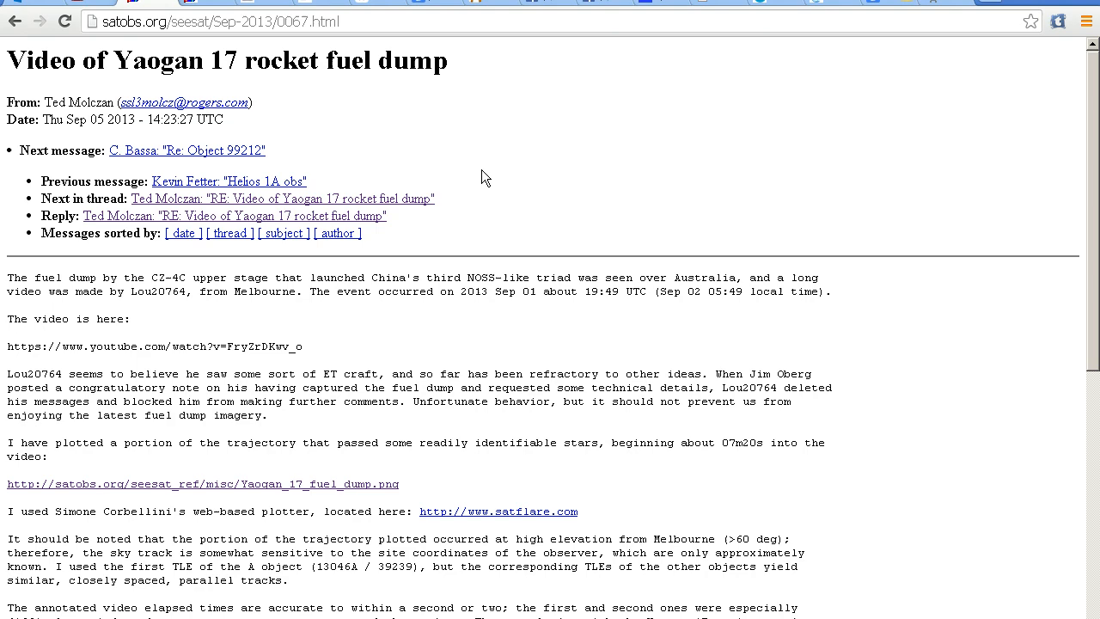
Step: Define satellite 39239U Yaogan 17 from its pasted two-line orbital elements for Melbourne
left_click(531, 179)
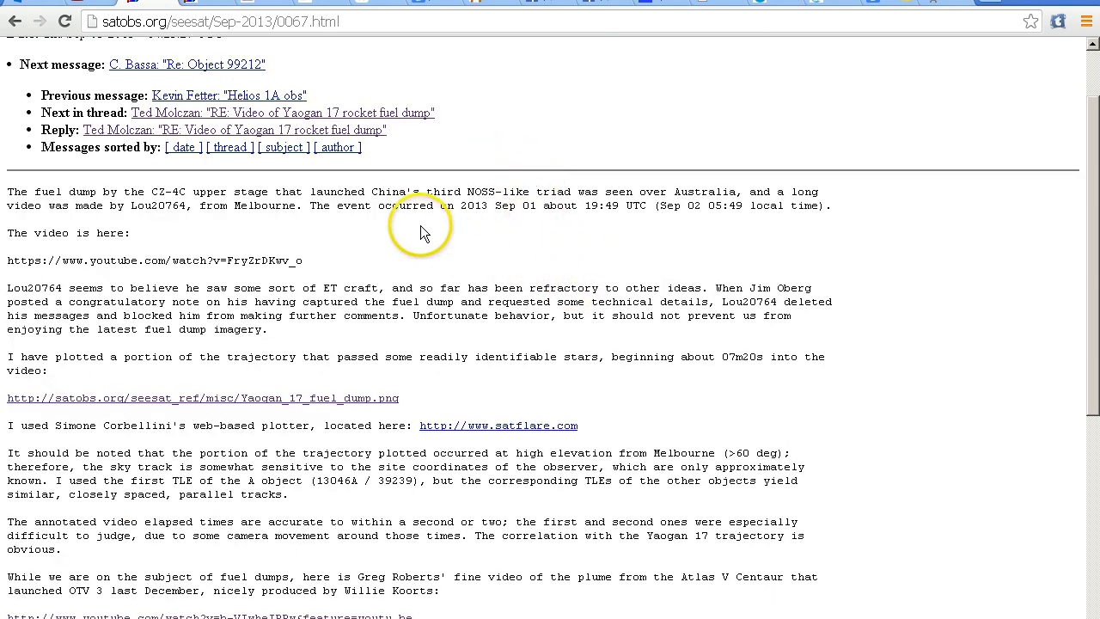
left_click(202, 399)
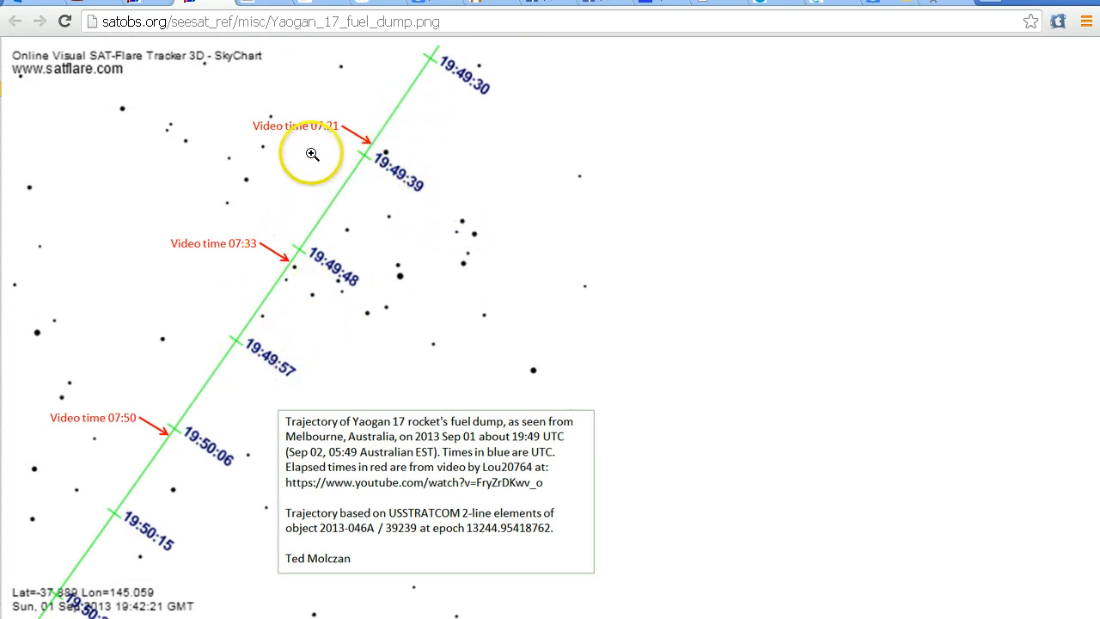
mouse_move(208, 204)
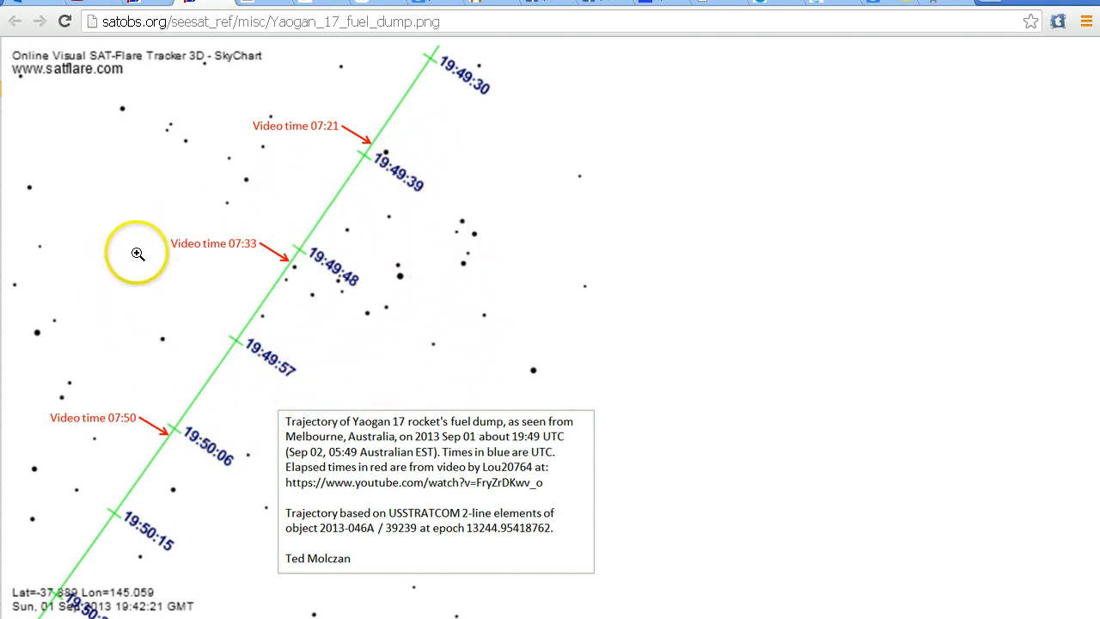
mouse_move(148, 249)
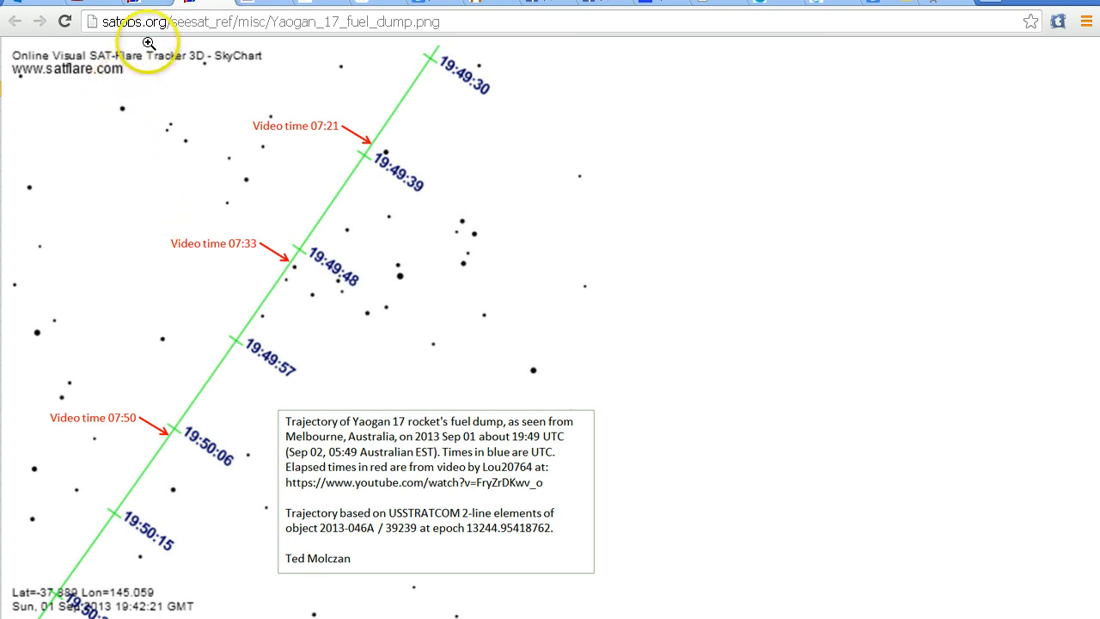
mouse_move(294, 165)
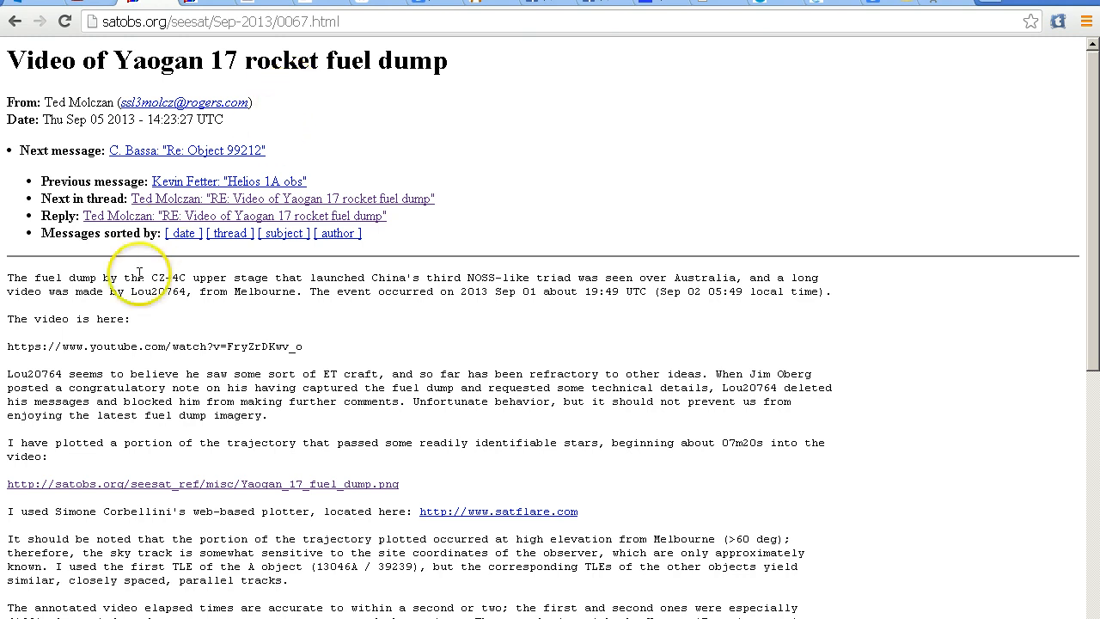
mouse_move(232, 567)
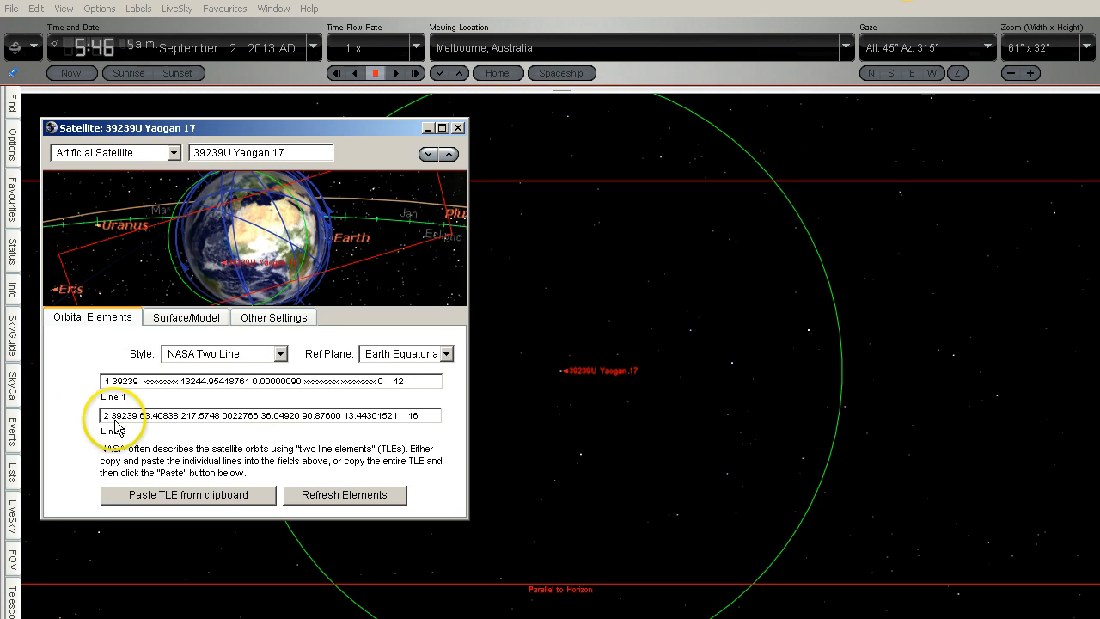
mouse_move(90, 164)
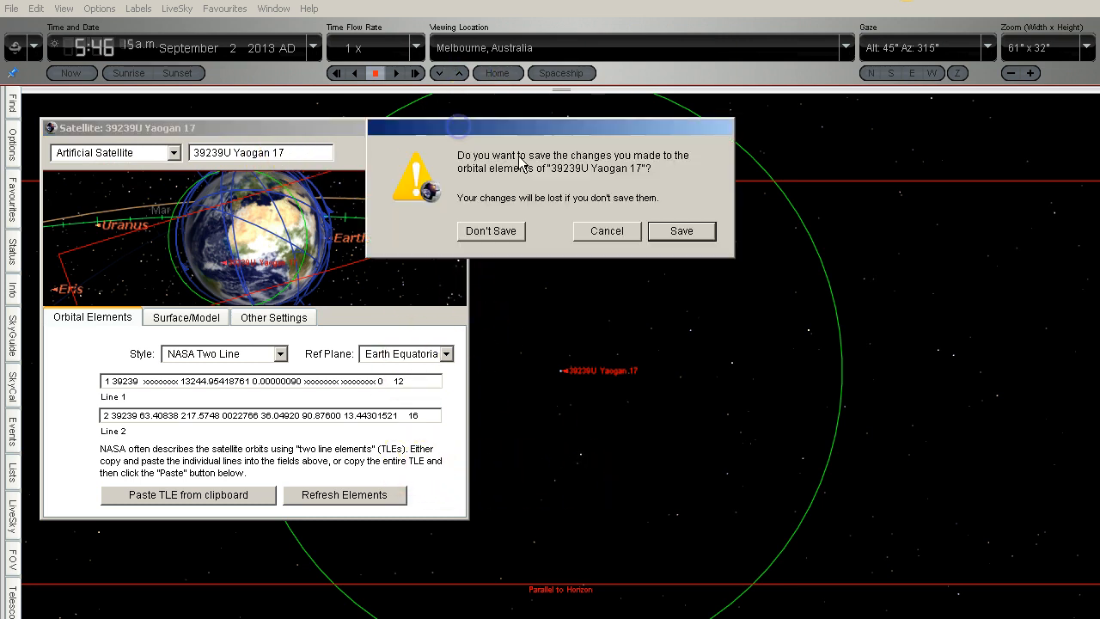
Step: Keep the edited Yaogan 17 elements and show the Melbourne sky at 5:46 a.m. on 2 September 2013
left_click(492, 230)
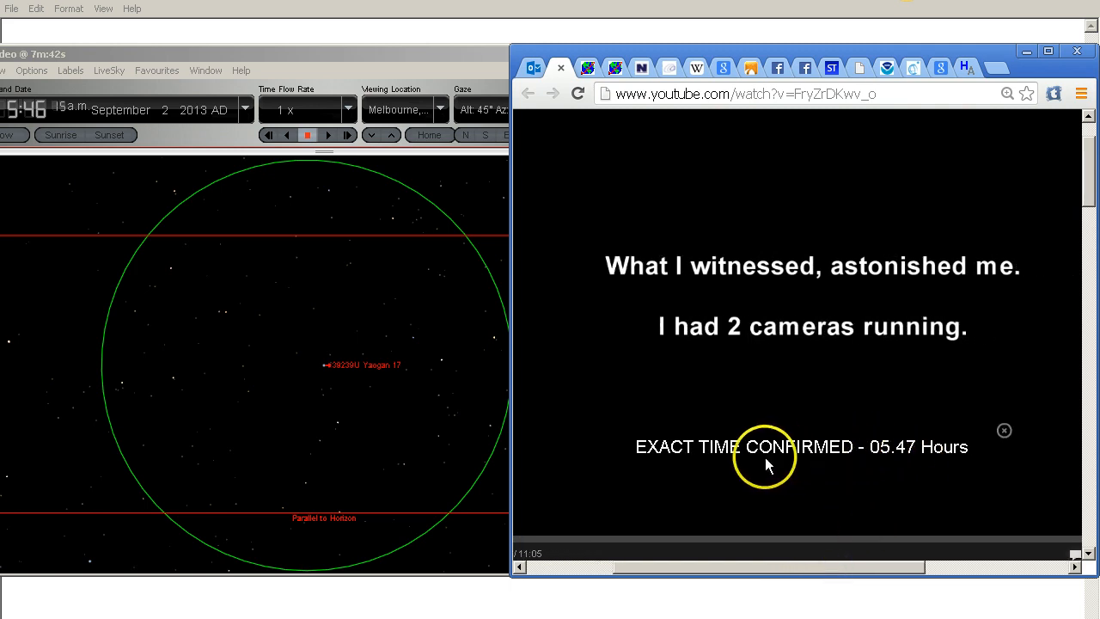
mouse_move(900, 471)
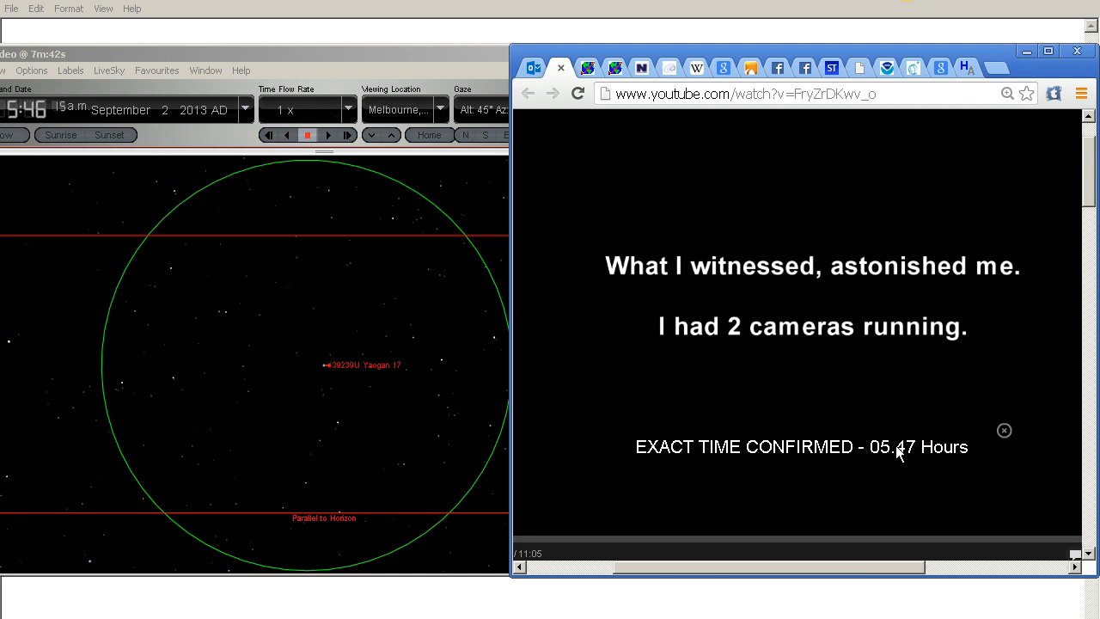
mouse_move(31, 123)
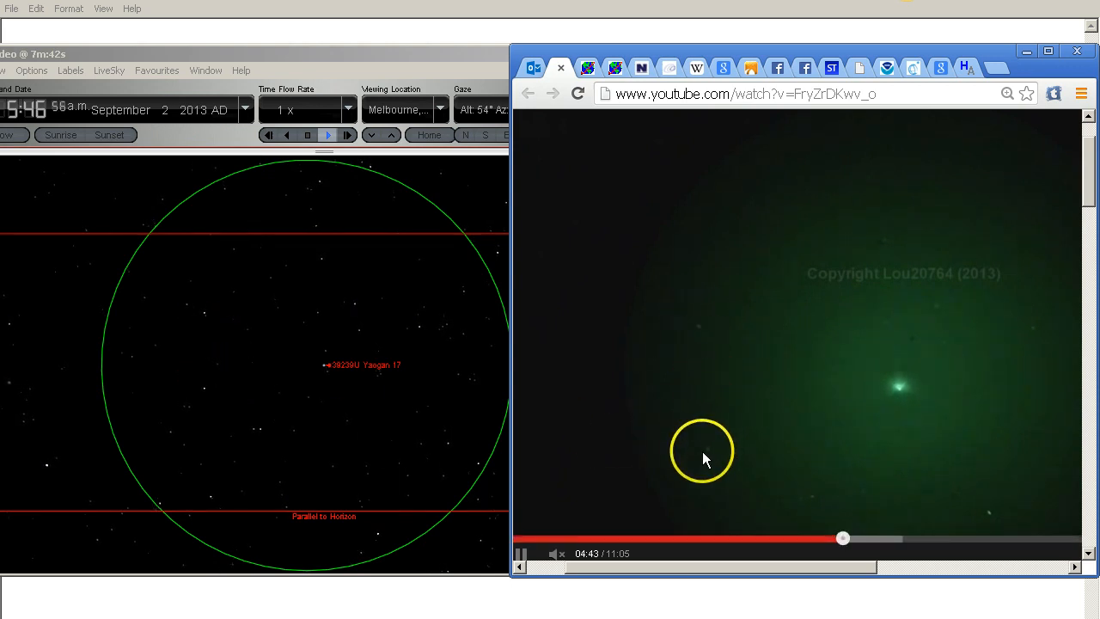
mouse_move(739, 428)
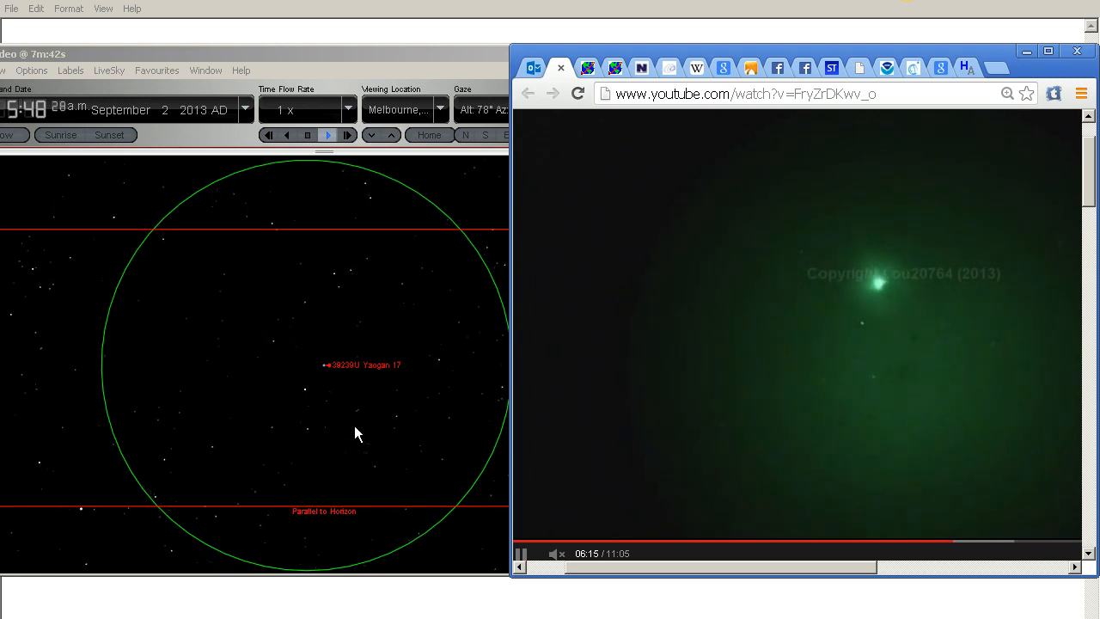
Step: Run the Melbourne sky at 1x from 5:49 to 5:51 a.m. while the night-vision video plays
left_click(312, 398)
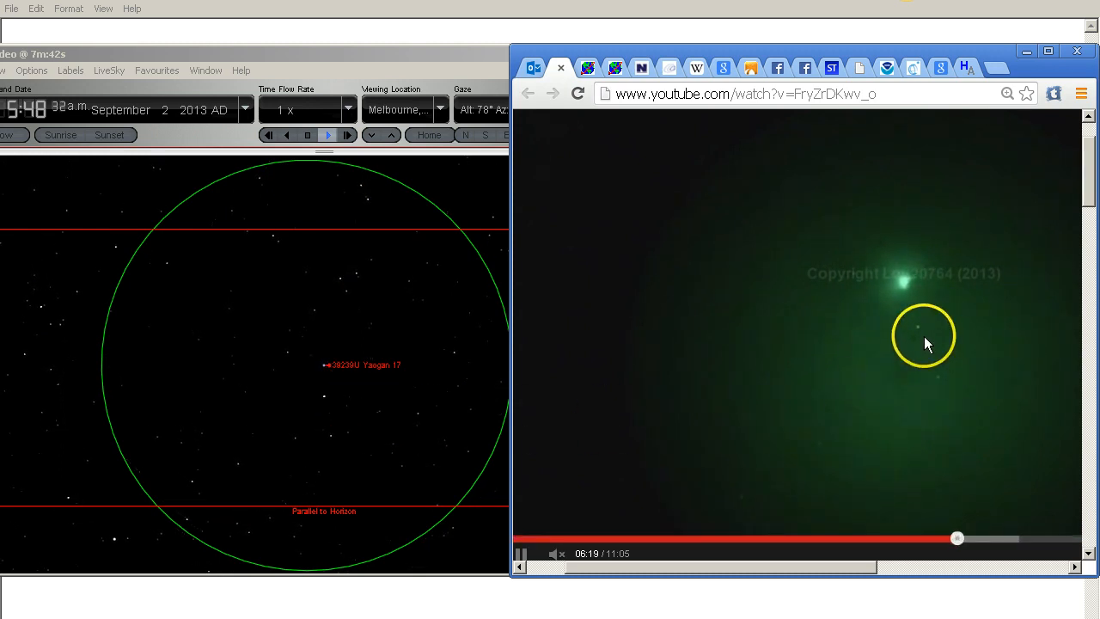
mouse_move(342, 447)
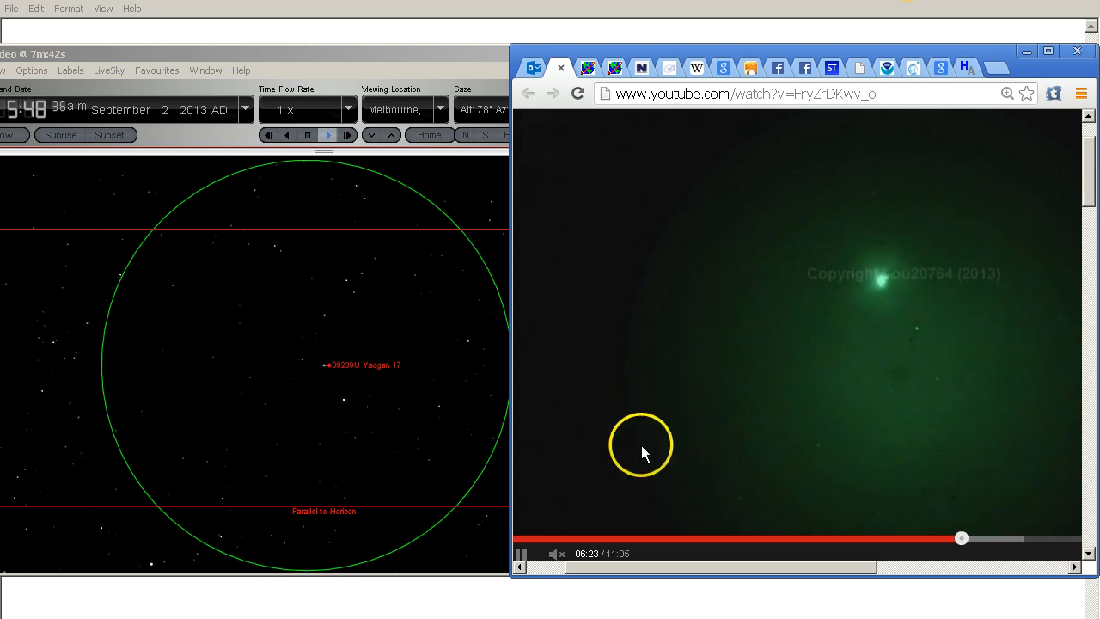
mouse_move(945, 232)
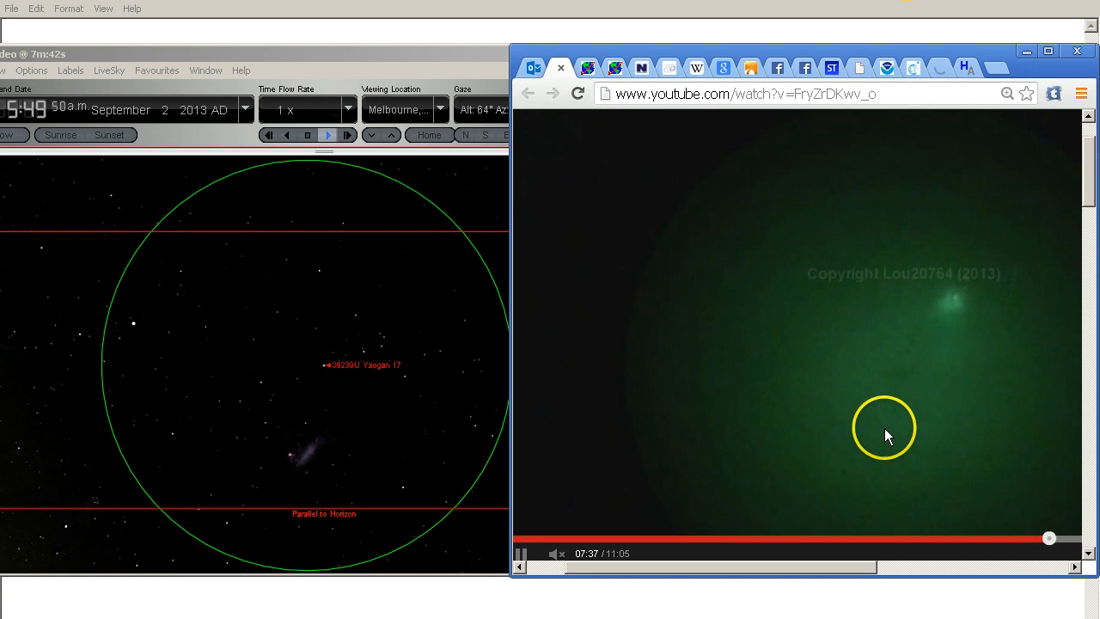
mouse_move(935, 299)
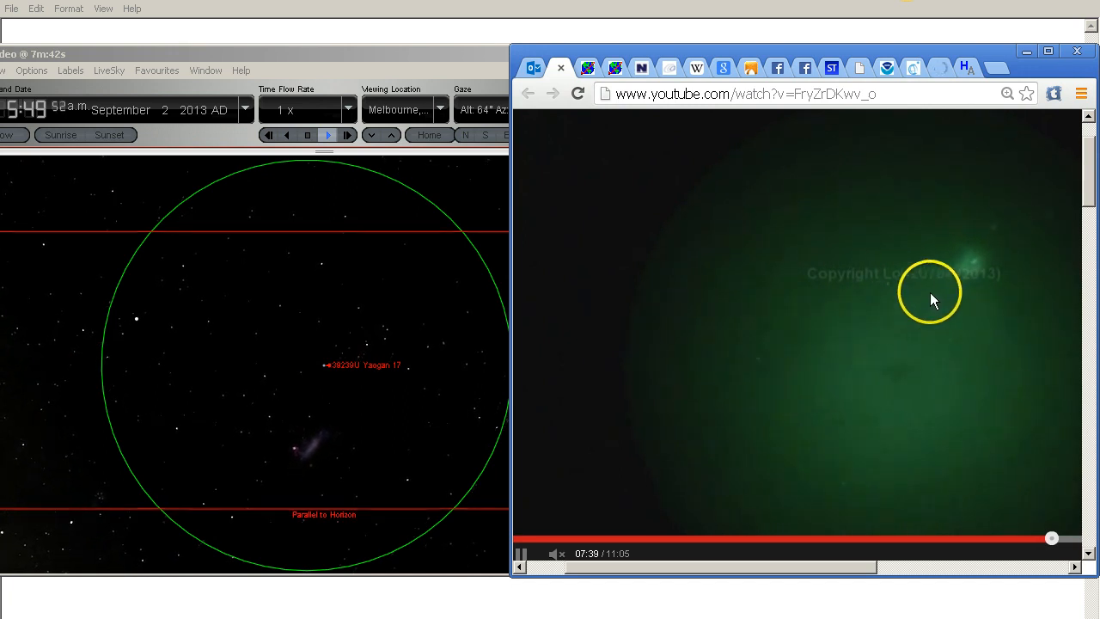
mouse_move(872, 307)
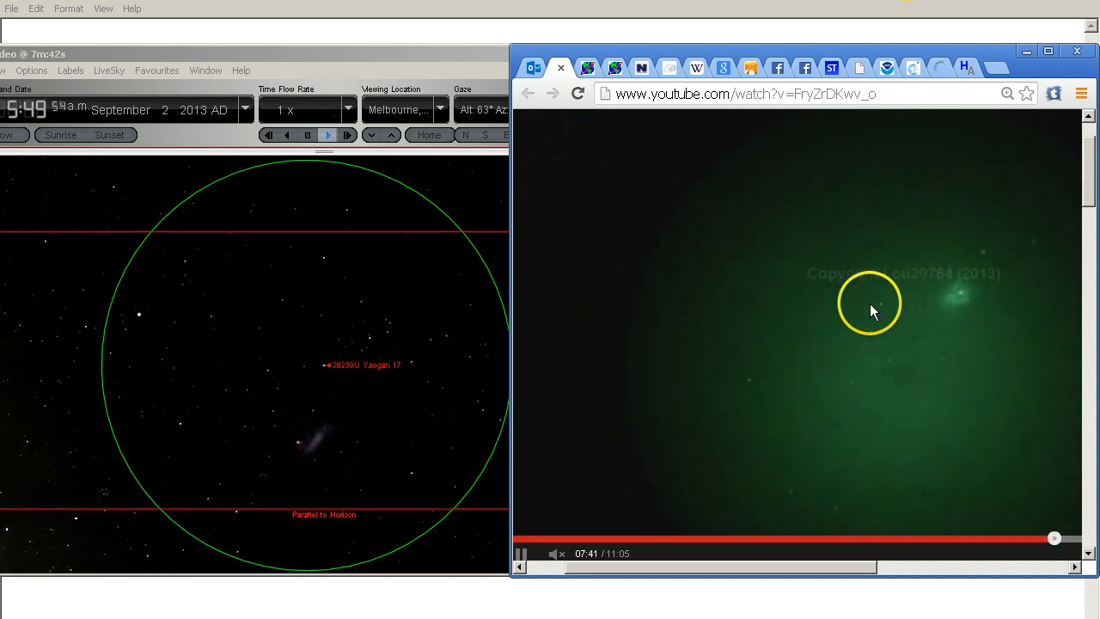
mouse_move(835, 340)
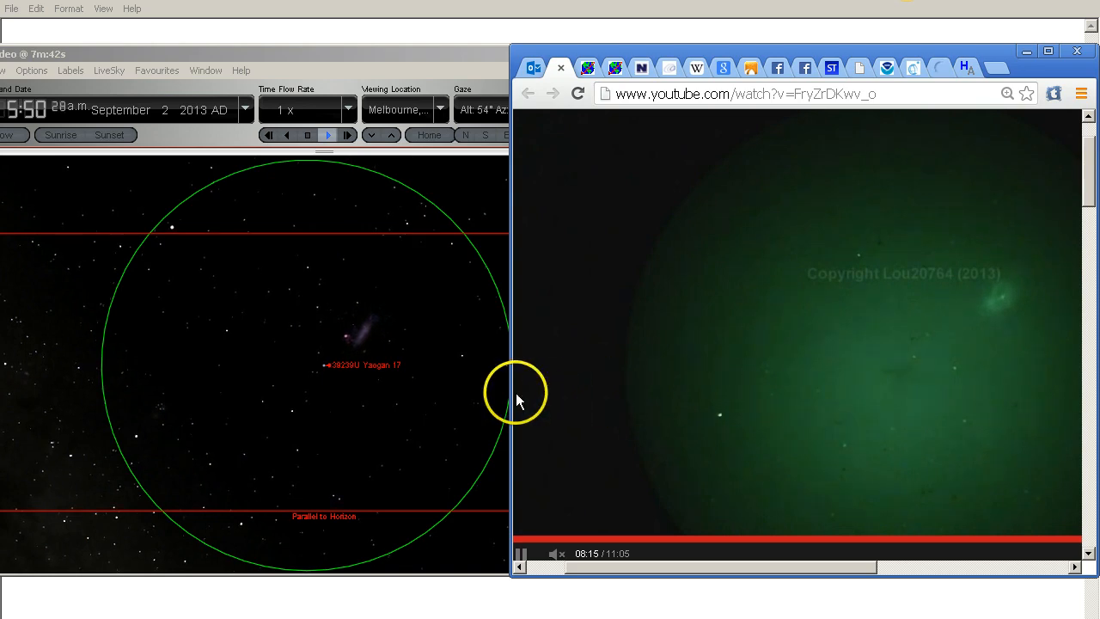
mouse_move(431, 414)
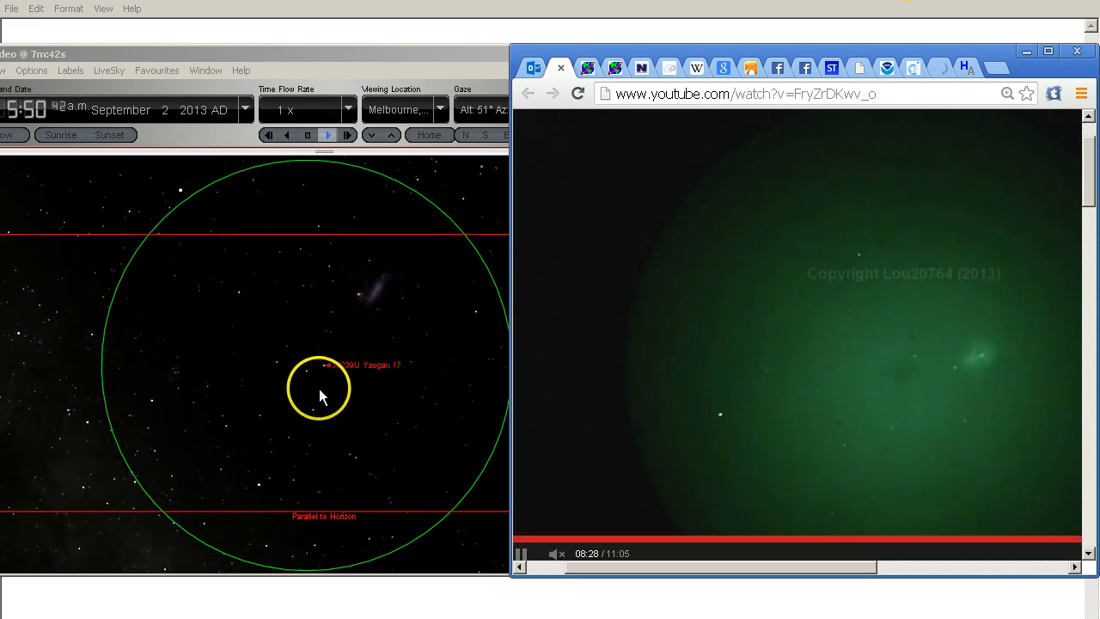
mouse_move(999, 369)
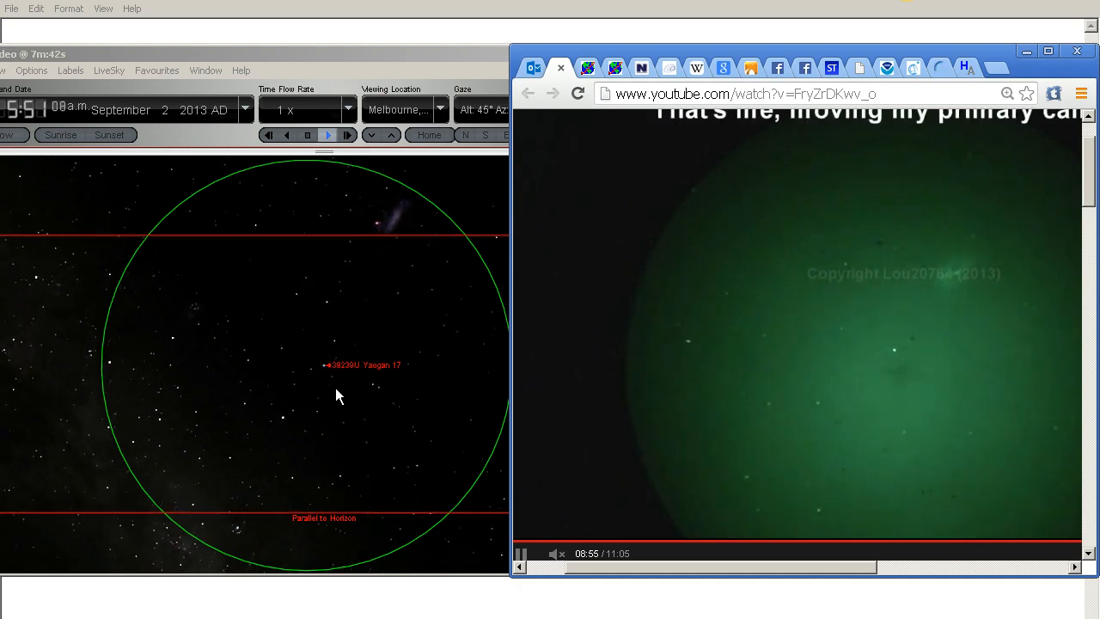
left_click(282, 426)
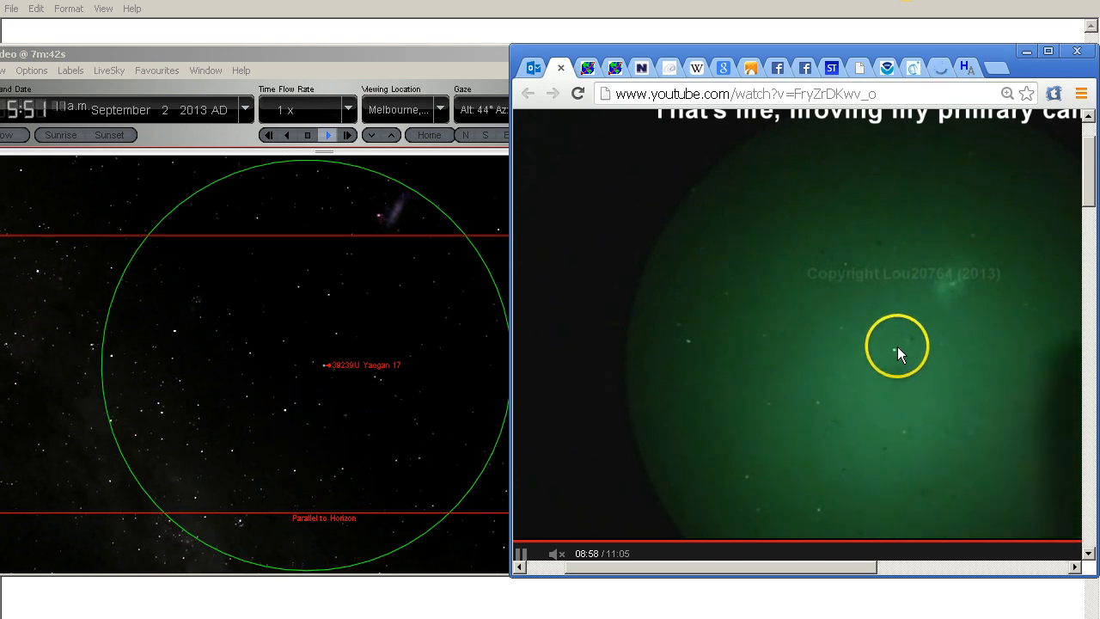
mouse_move(295, 430)
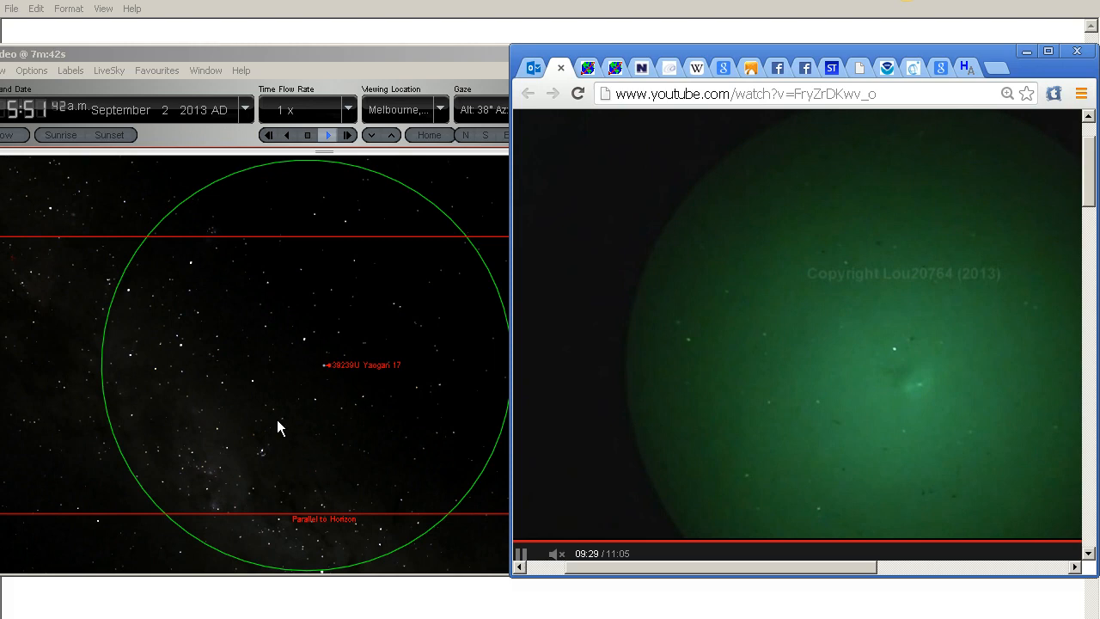
left_click(290, 419)
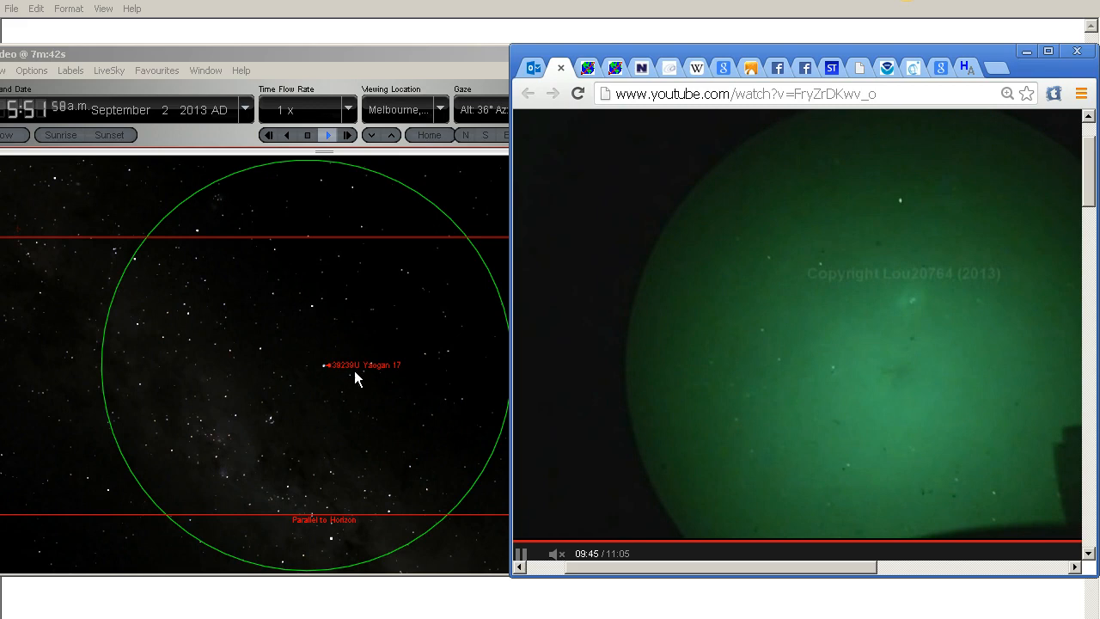
left_click(325, 378)
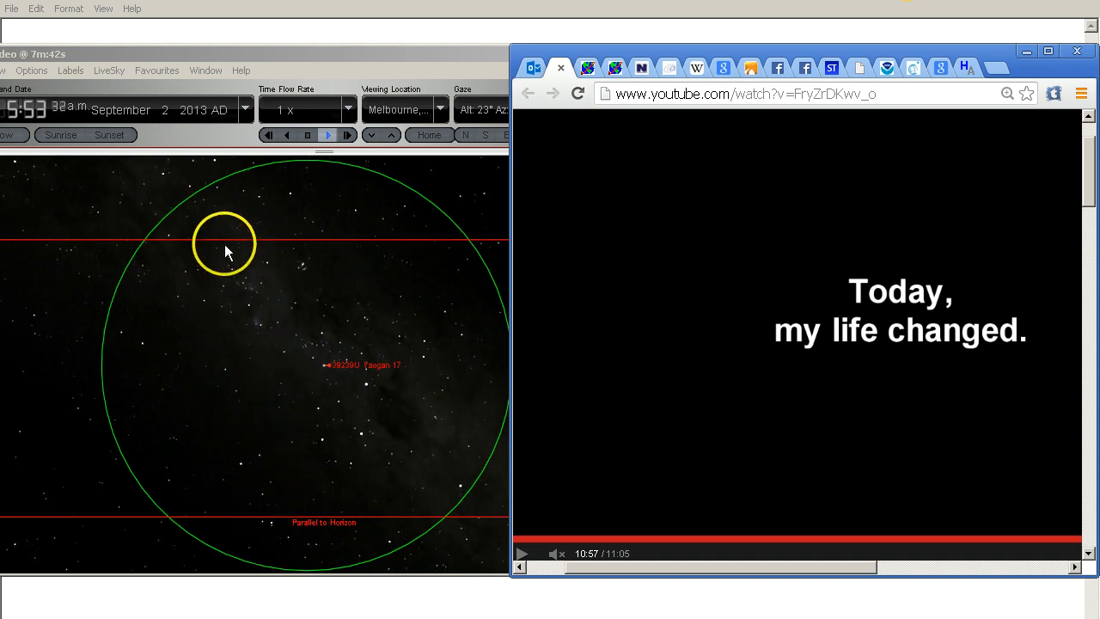
Step: Let the sky reach 5:53 a.m. as the video ends, then bring the Chrome video page forward
left_click(305, 134)
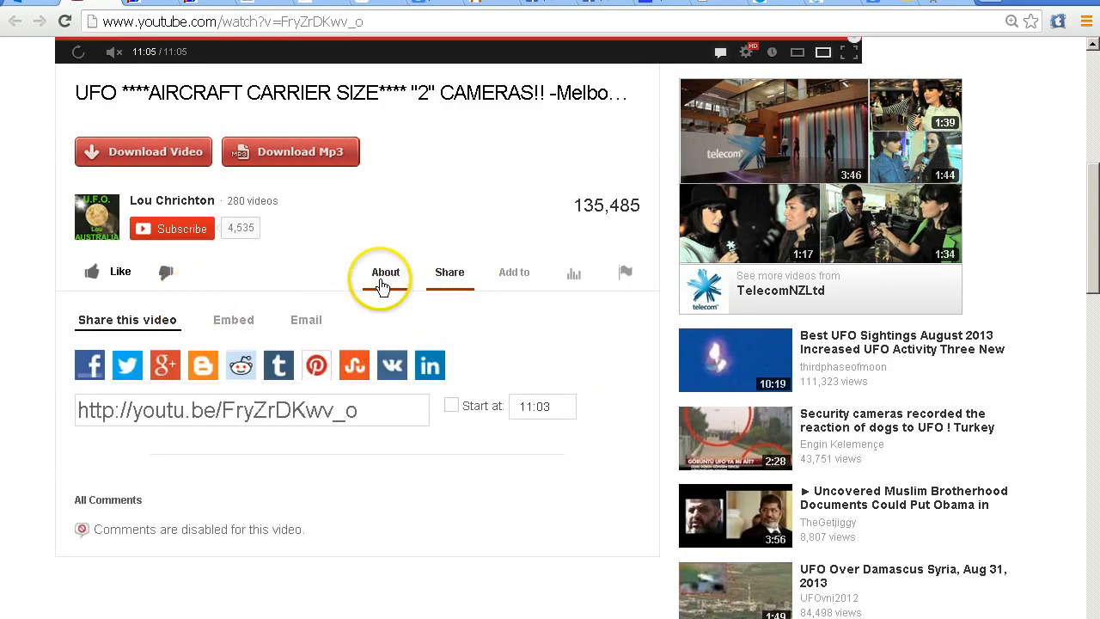
Step: Show the video's full About description with its September 1, 2013 publish date and two cameras used
left_click(385, 272)
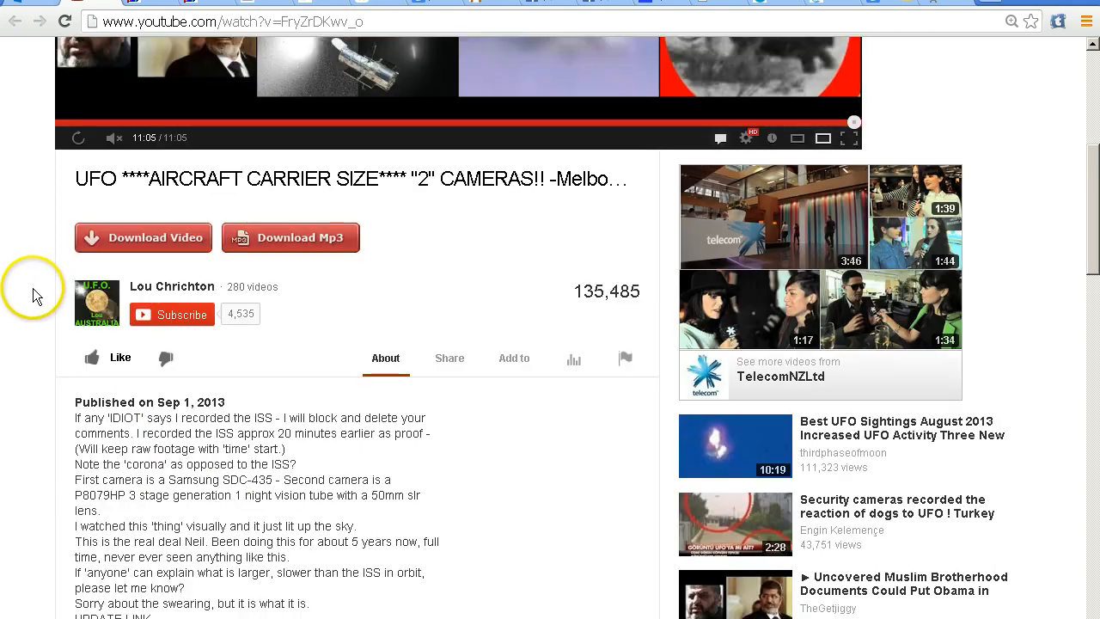
scroll("down", 3)
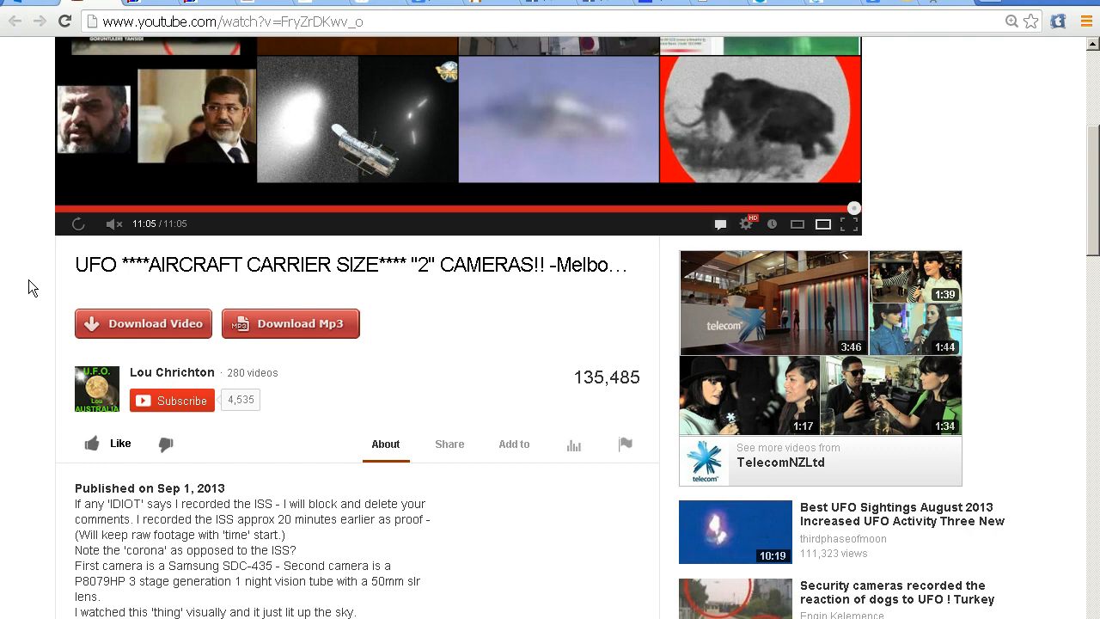
scroll("down", 3)
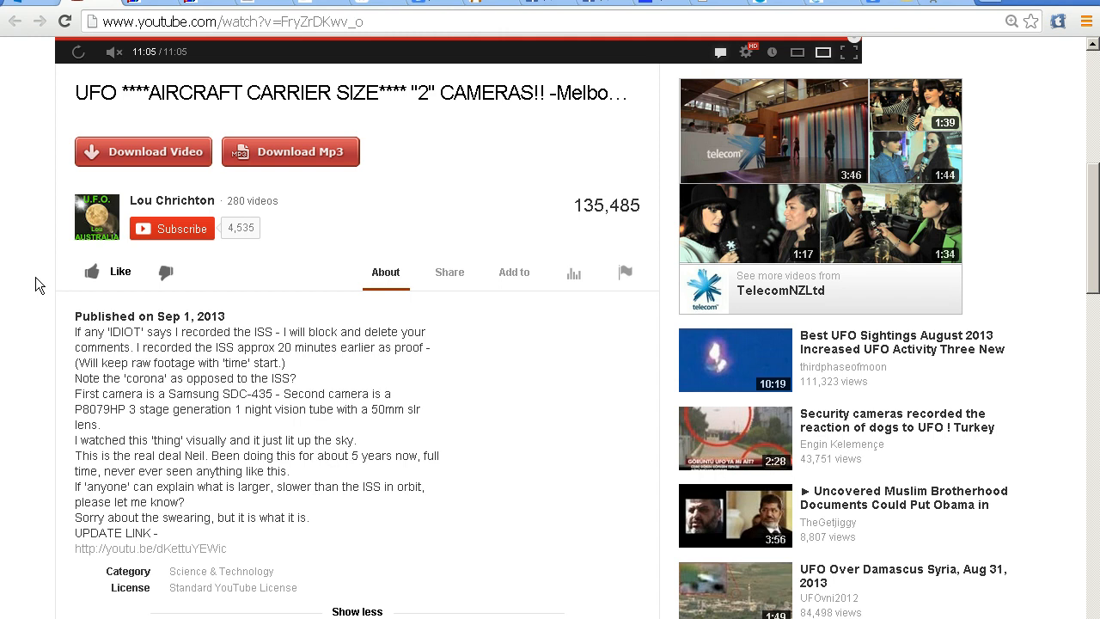
mouse_move(1007, 278)
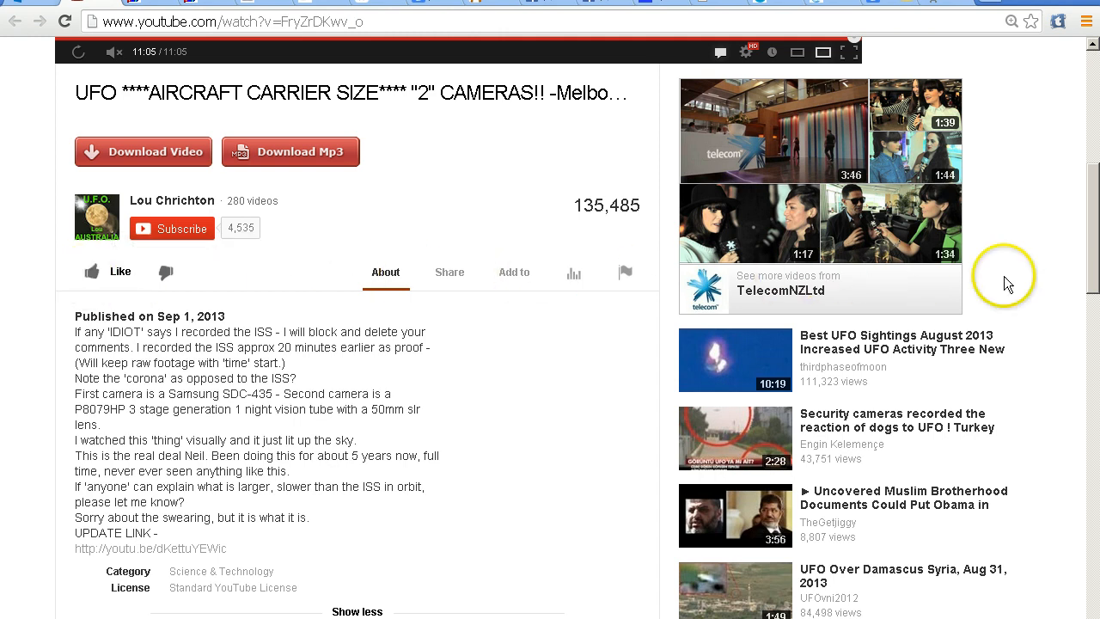
mouse_move(1019, 260)
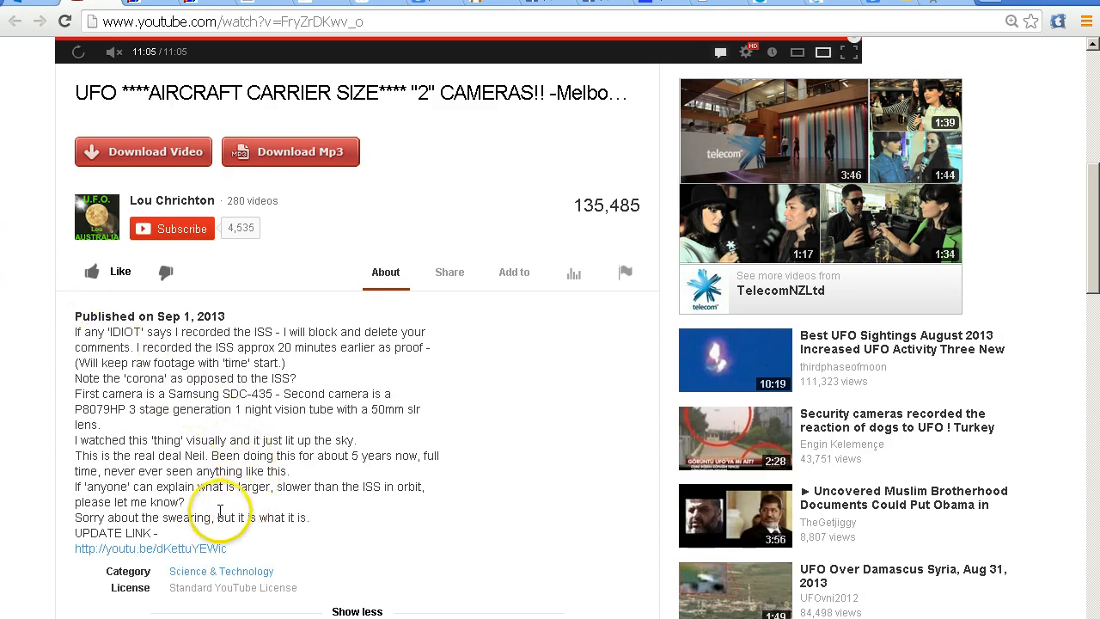
mouse_move(33, 412)
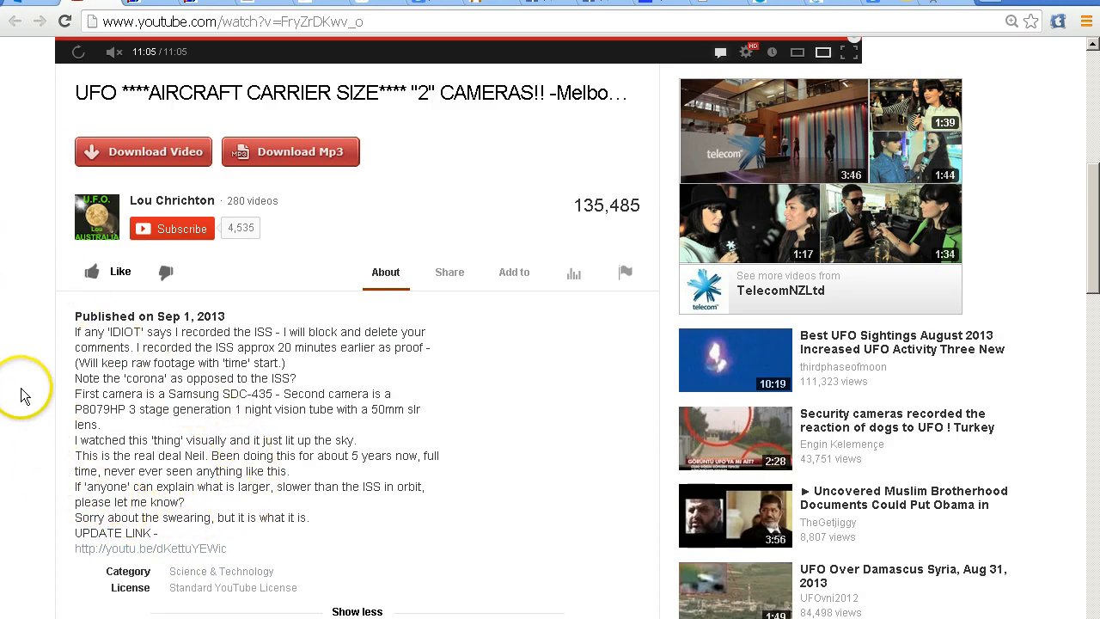